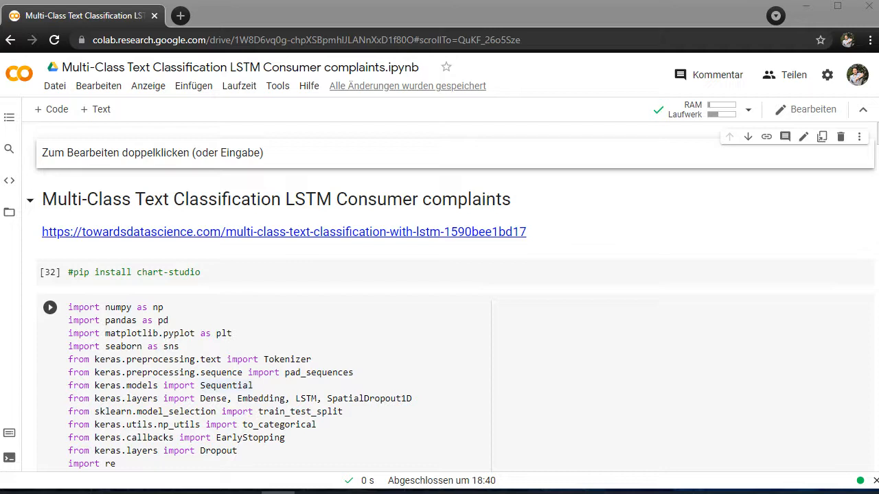
scroll("down", 3)
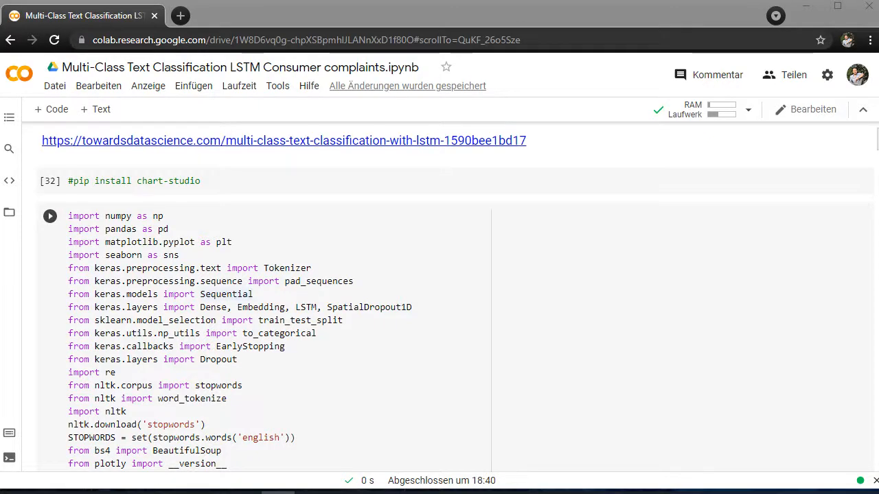
scroll("down", 3)
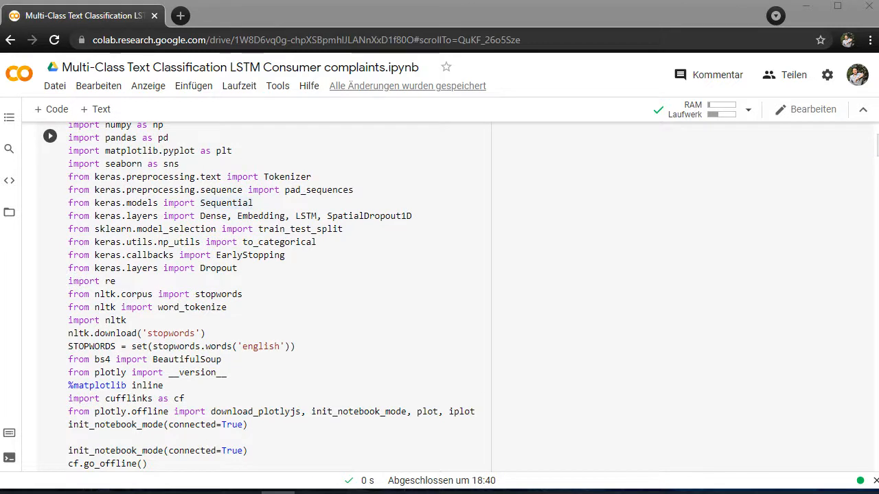
scroll("down", 3)
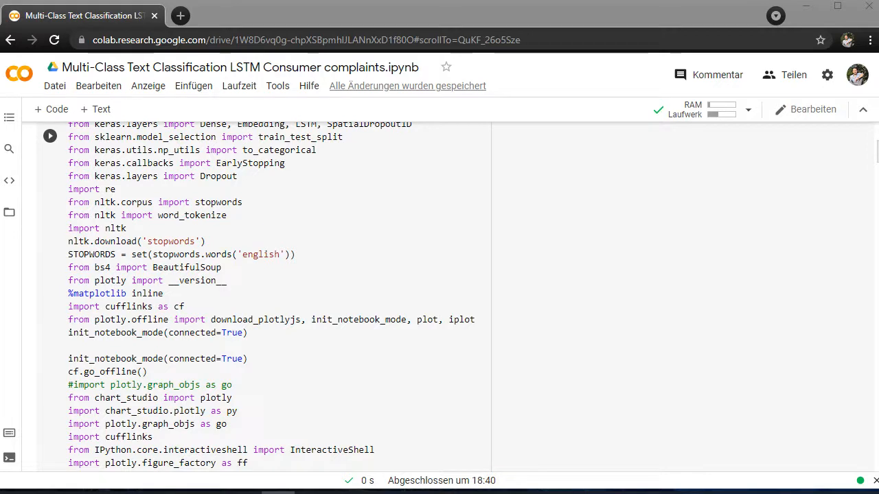
scroll("down", 3)
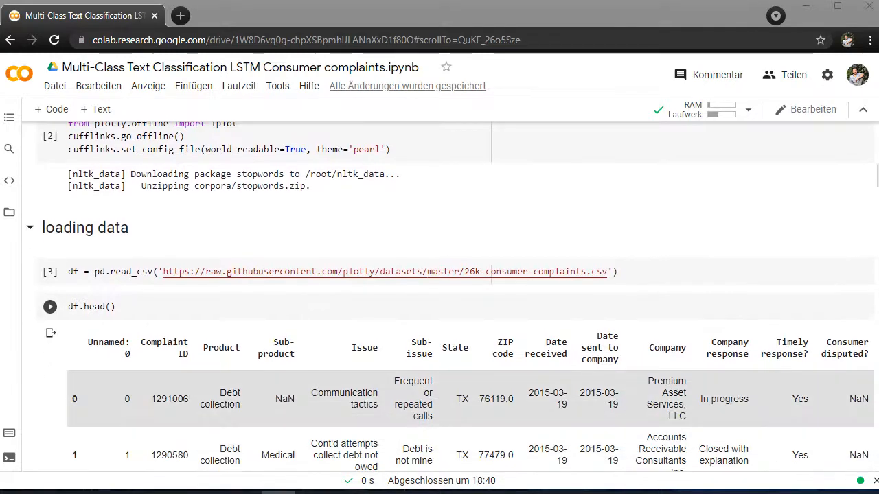
scroll("down", 3)
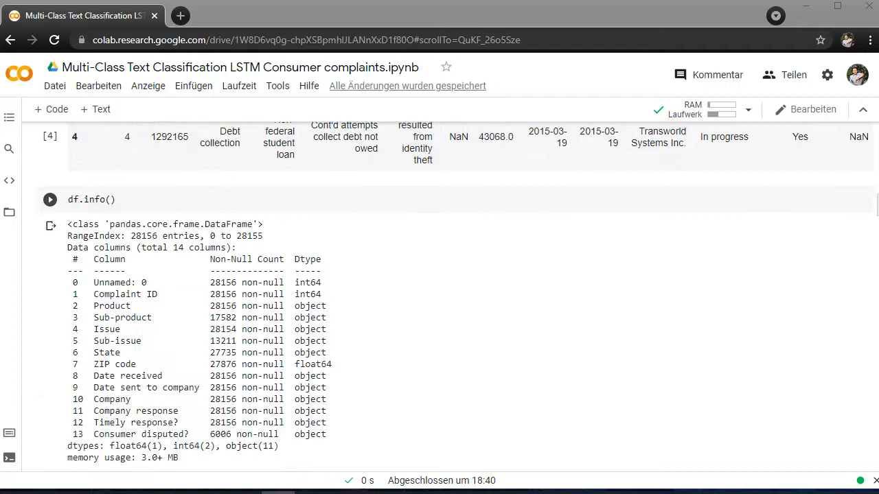
scroll("down", 3)
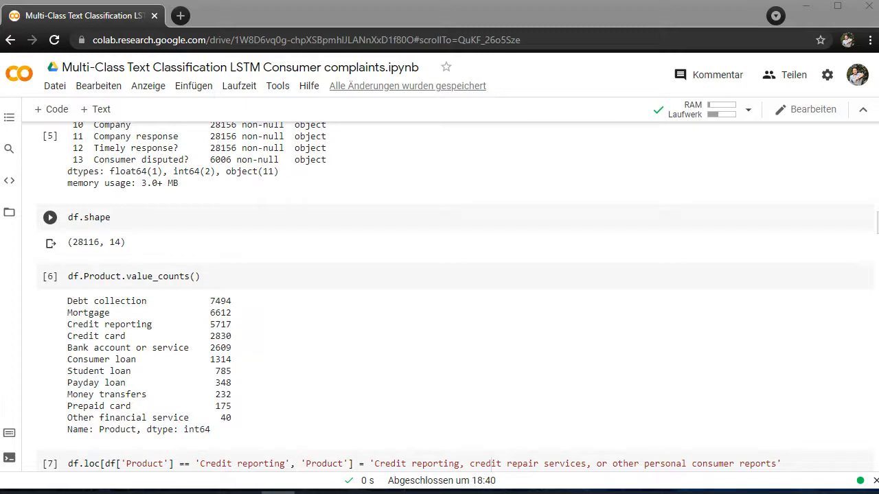
scroll("down", 3)
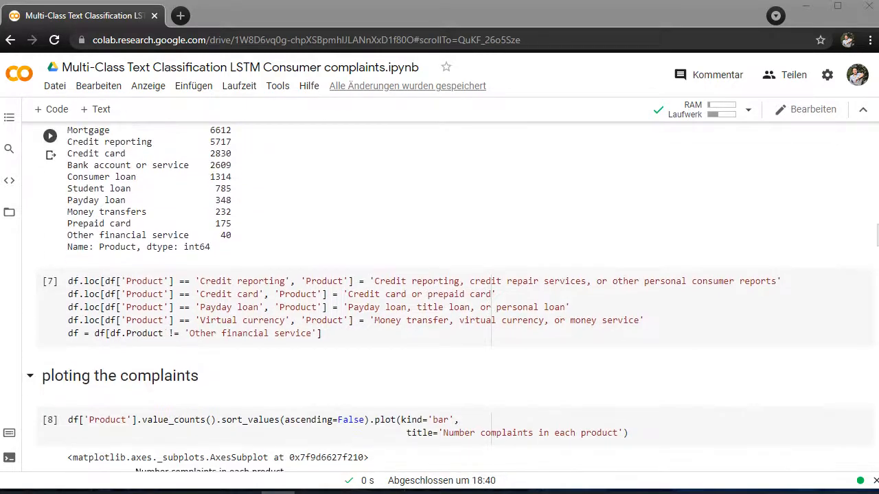
scroll("down", 3)
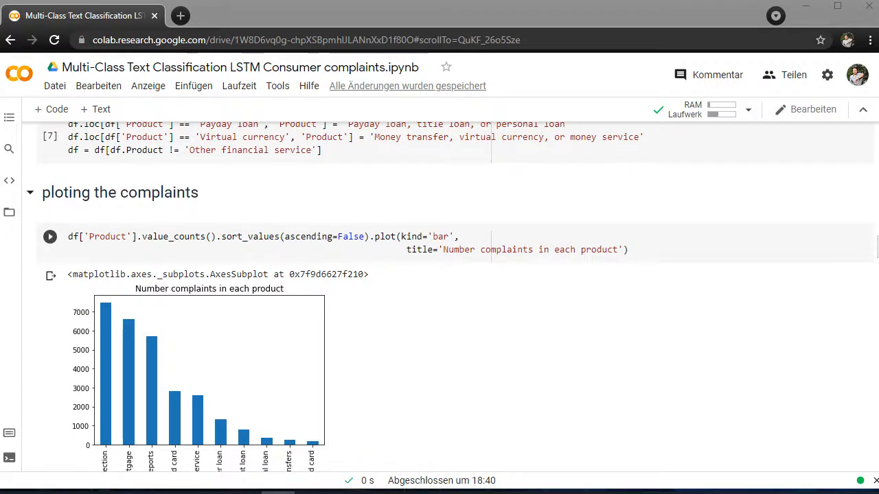
scroll("down", 3)
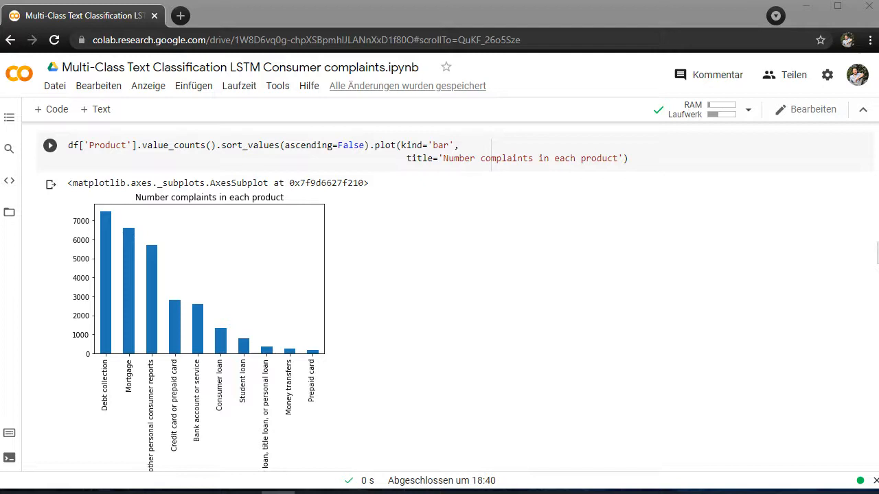
scroll("down", 3)
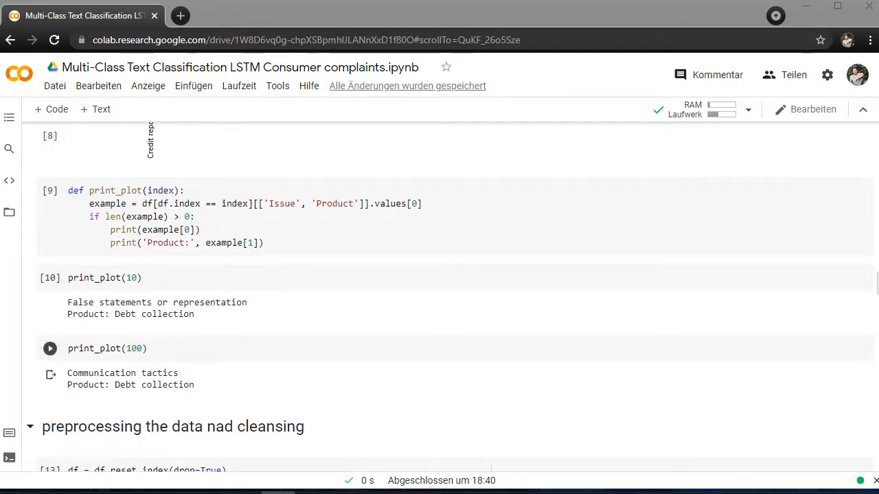
scroll("down", 3)
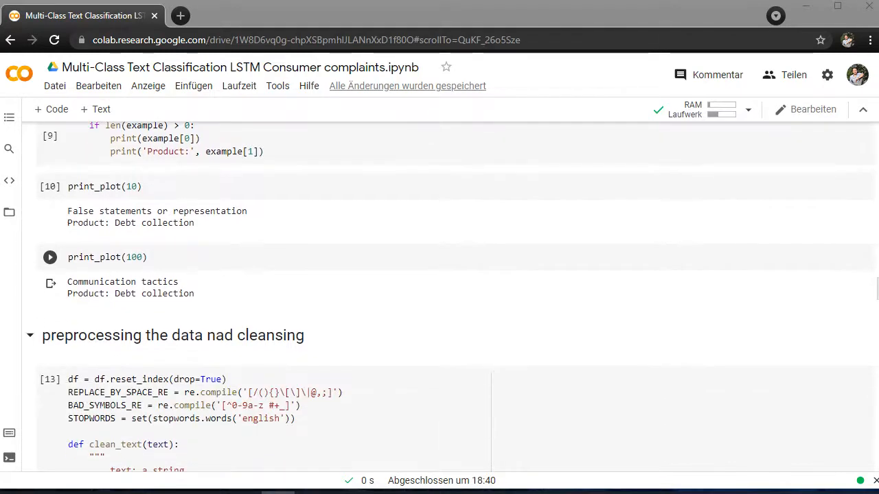
scroll("down", 3)
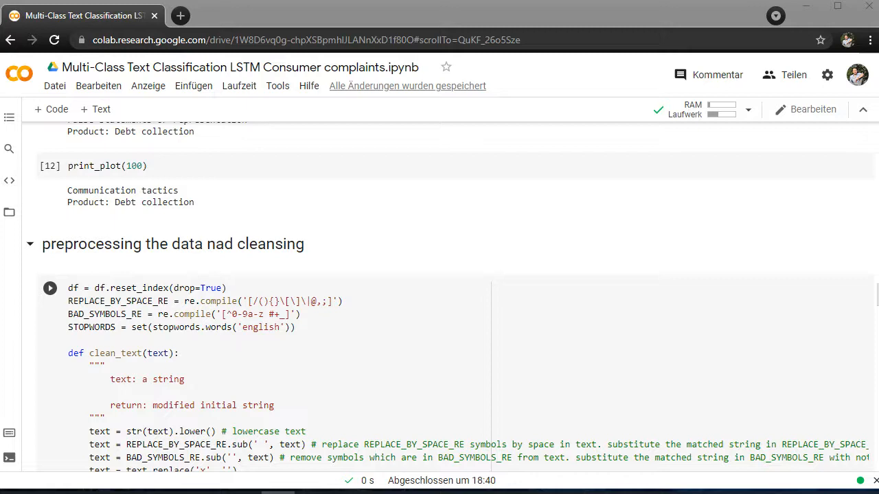
scroll("down", 3)
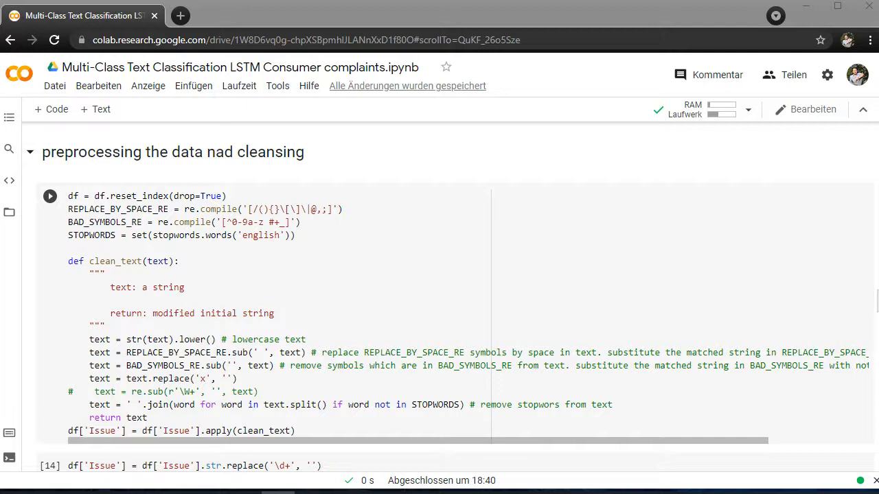
scroll("down", 3)
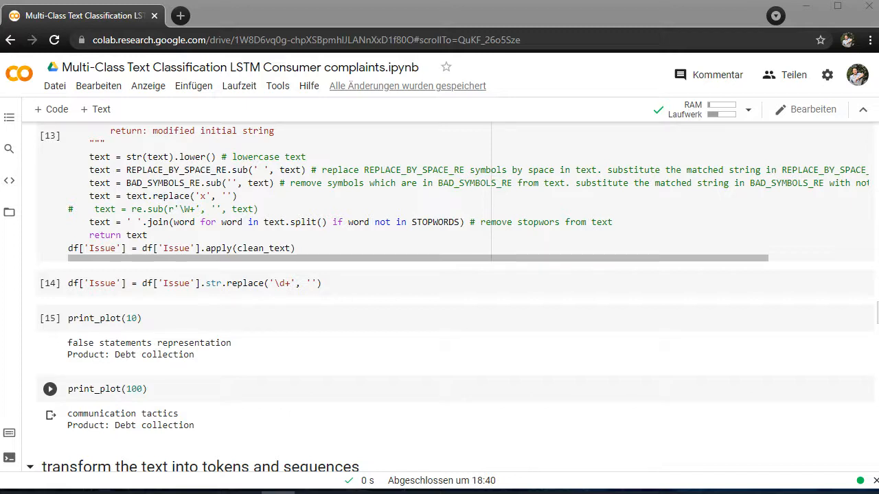
scroll("down", 3)
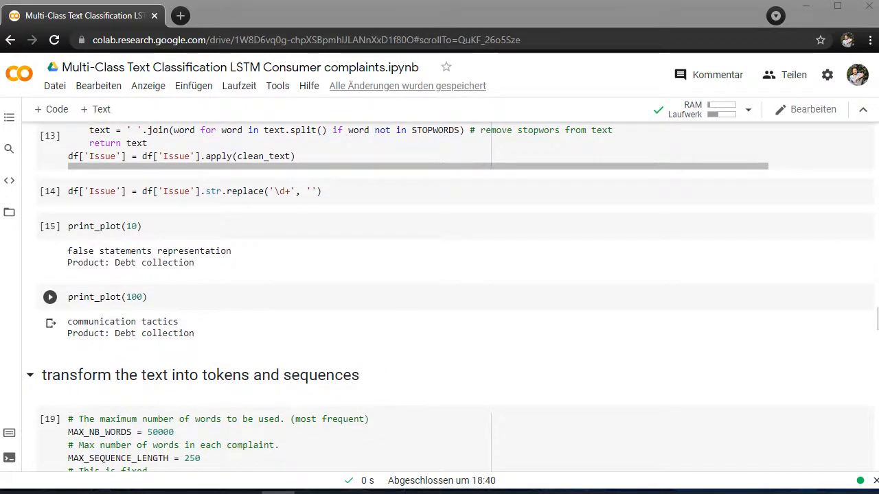
scroll("down", 3)
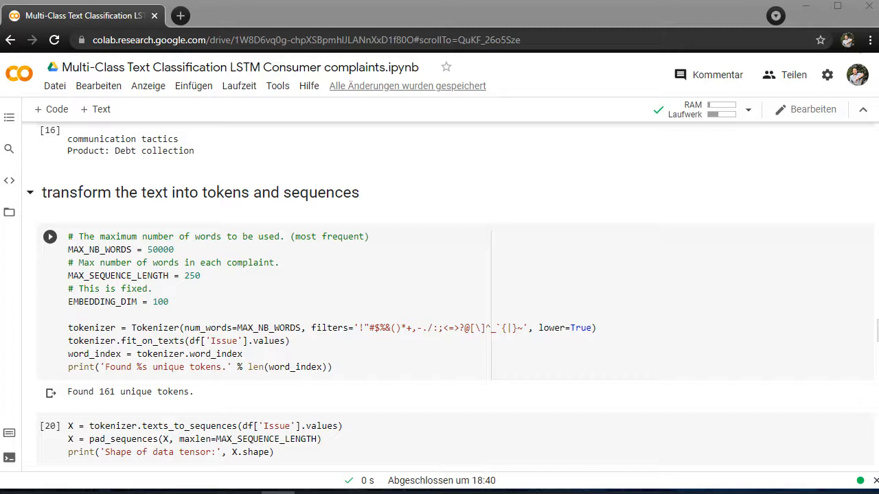
scroll("down", 3)
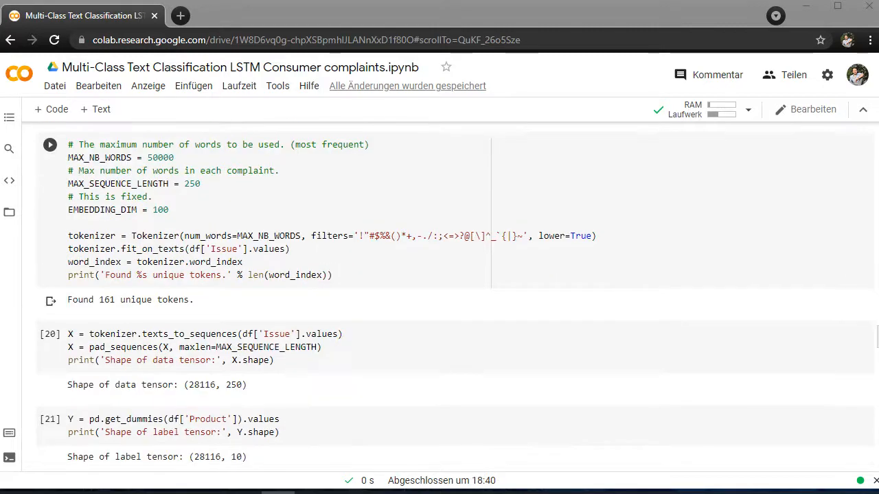
scroll("down", 3)
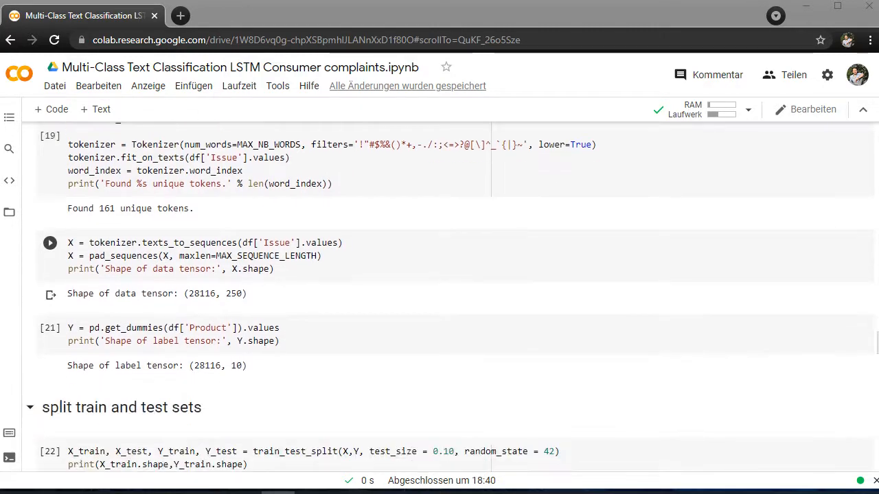
scroll("down", 3)
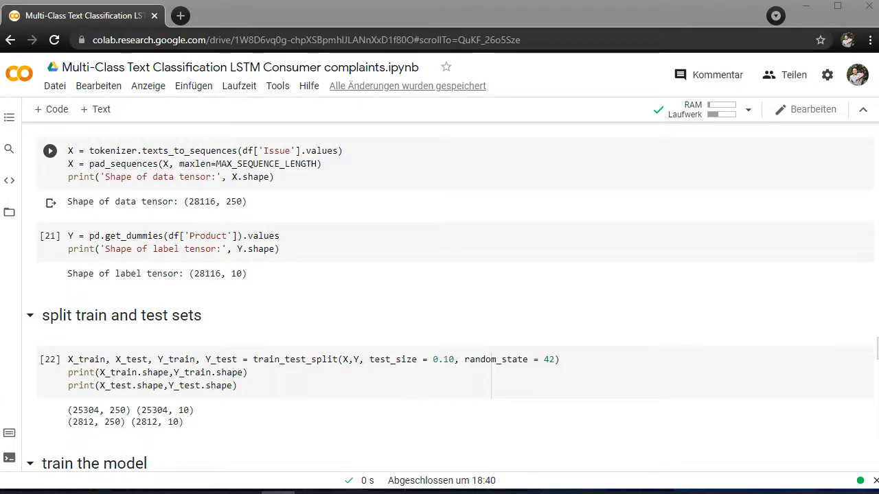
scroll("down", 3)
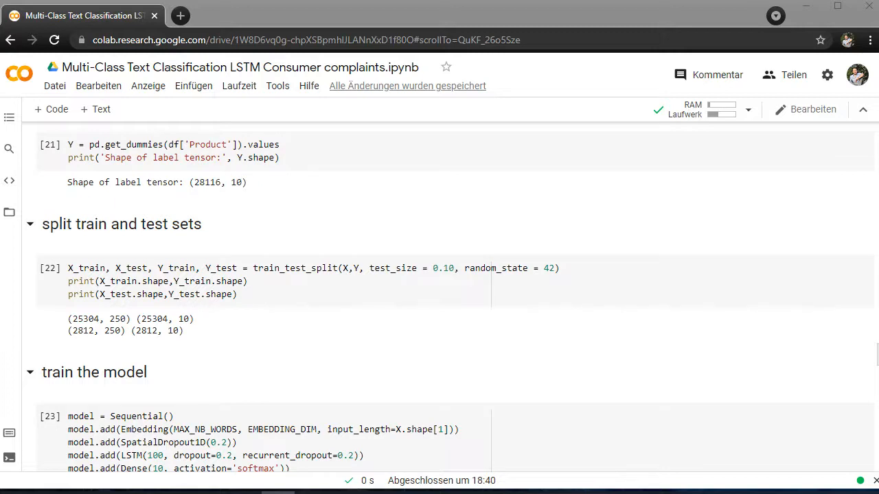
scroll("down", 3)
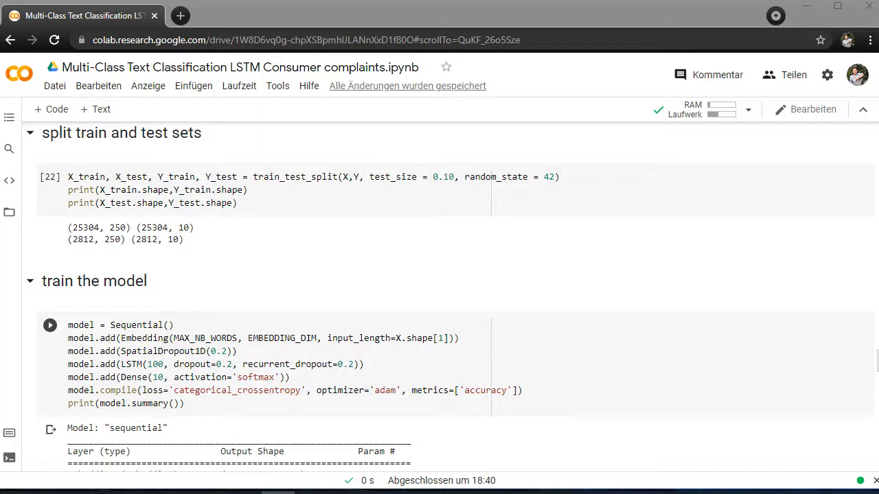
scroll("down", 3)
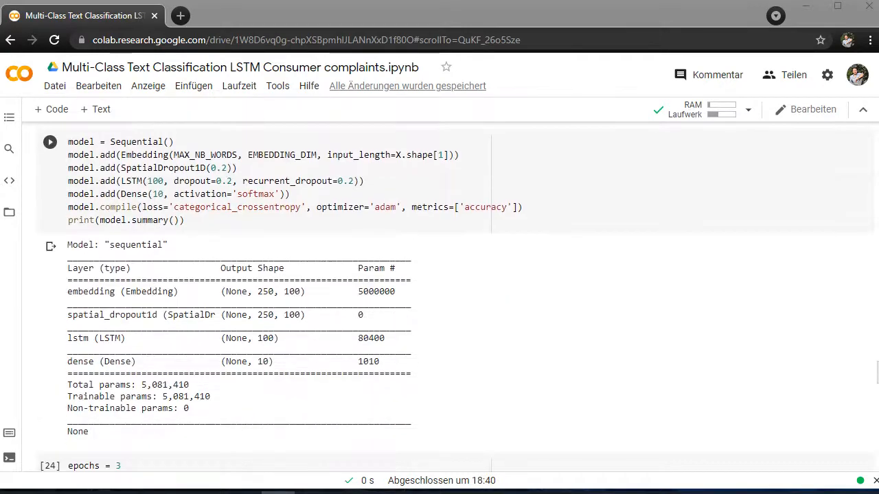
scroll("down", 3)
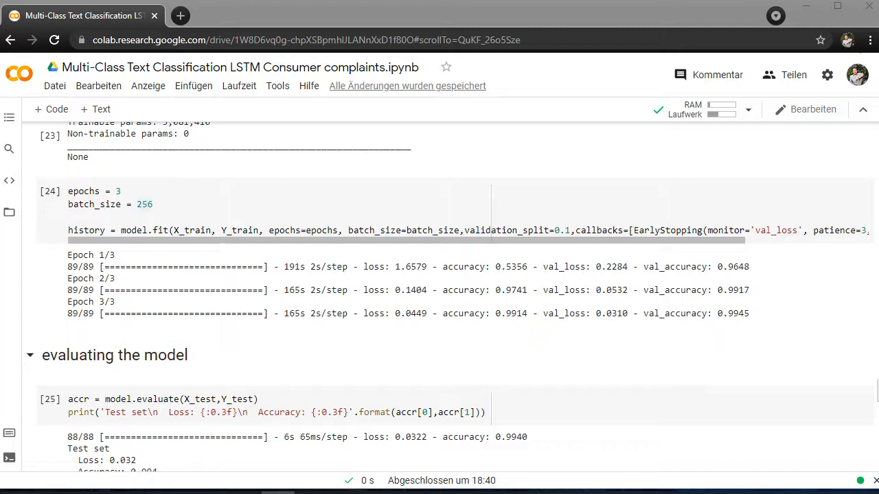
scroll("down", 3)
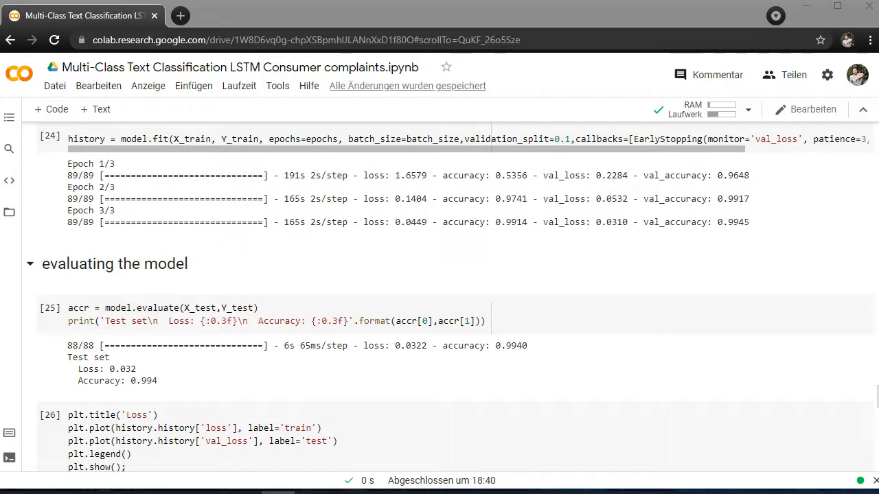
scroll("down", 3)
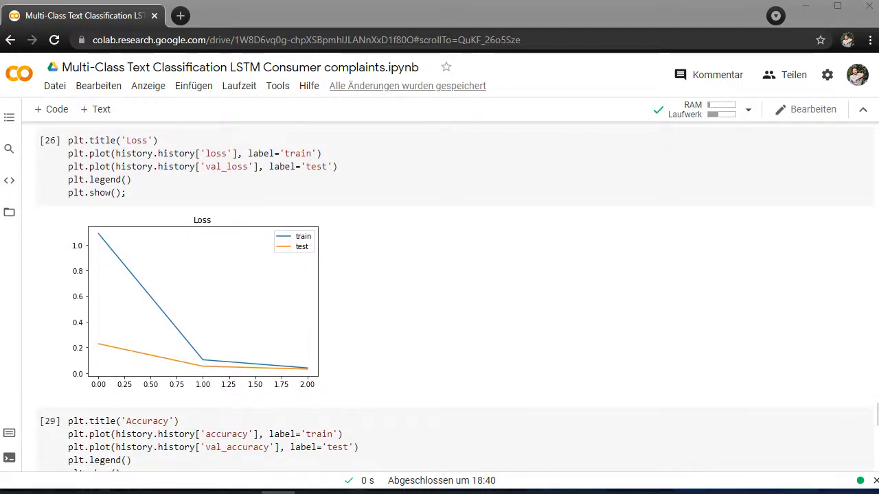
scroll("down", 3)
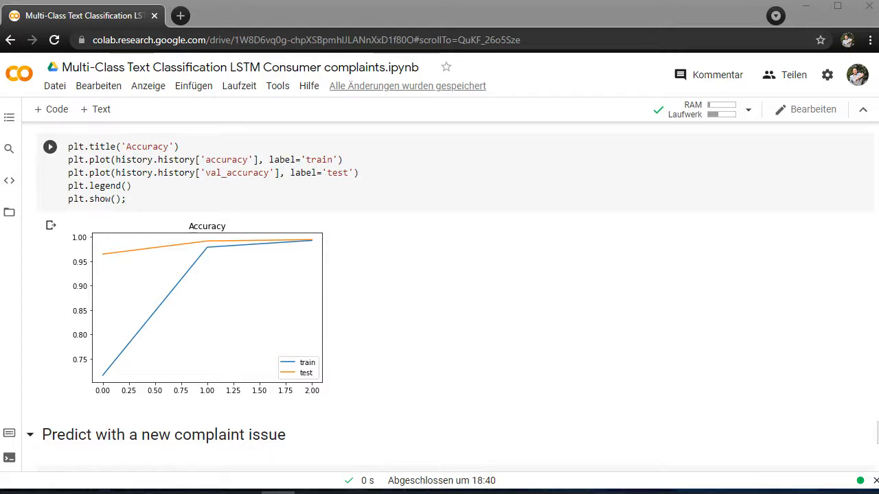
scroll("down", 3)
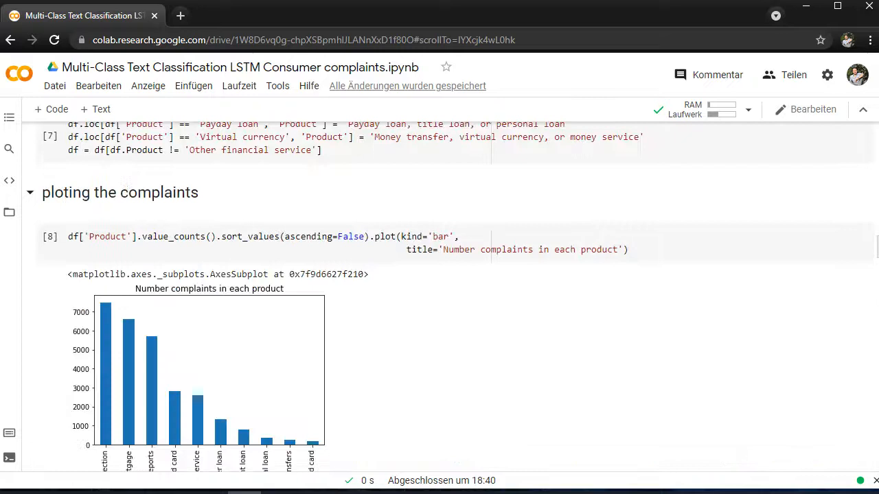
scroll("down", 3)
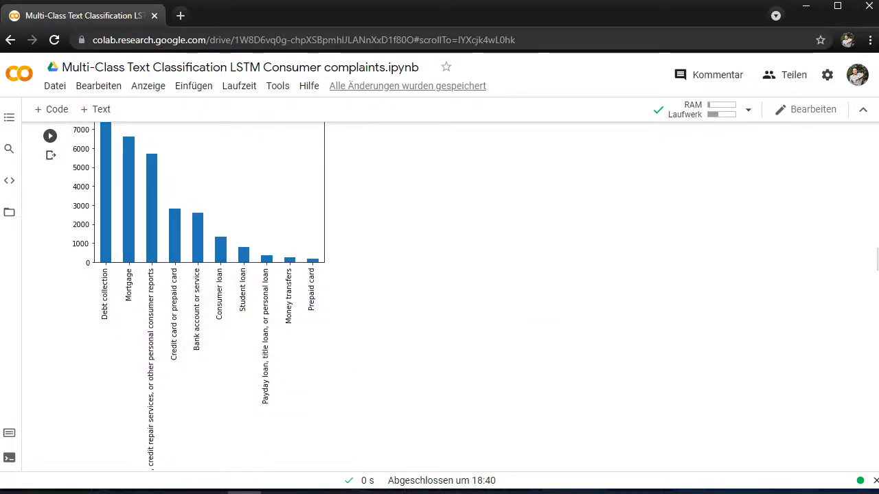